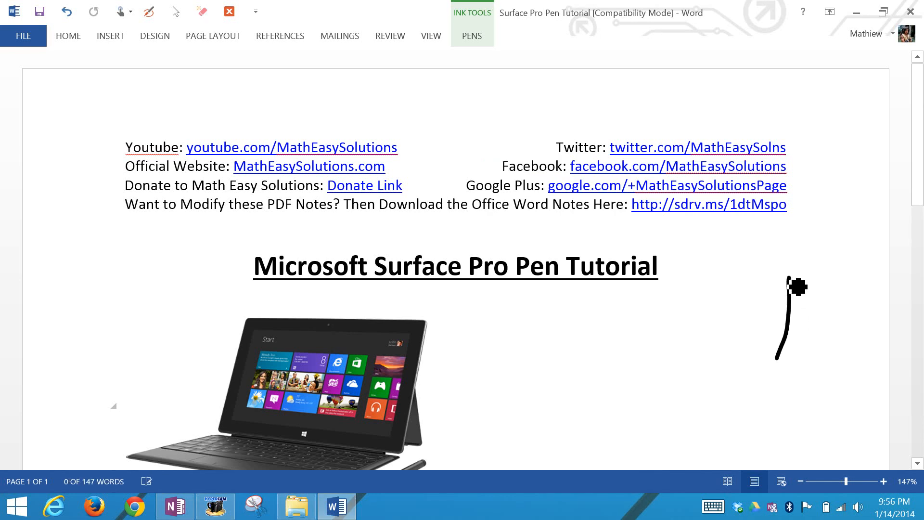
Erase the stray ink line beside the title and draw an arrow pointing at the tablet.
left_click(201, 10)
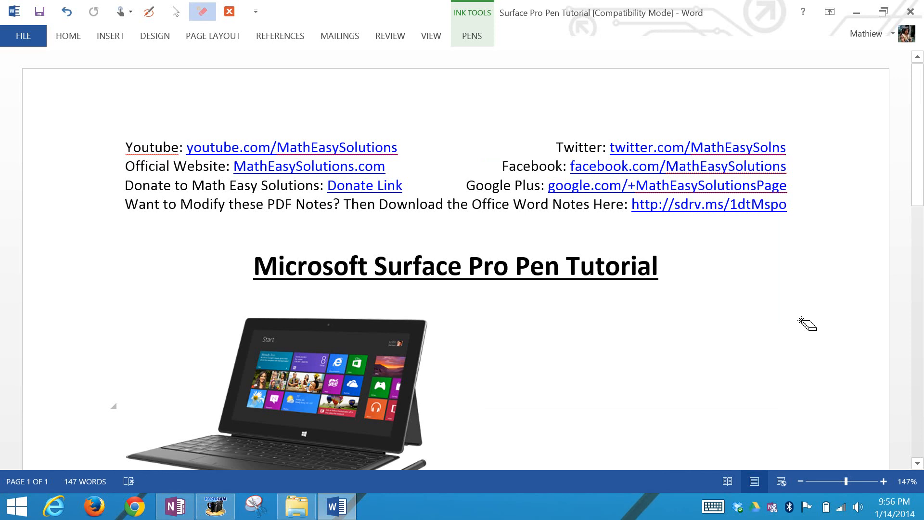
scroll("down", 3)
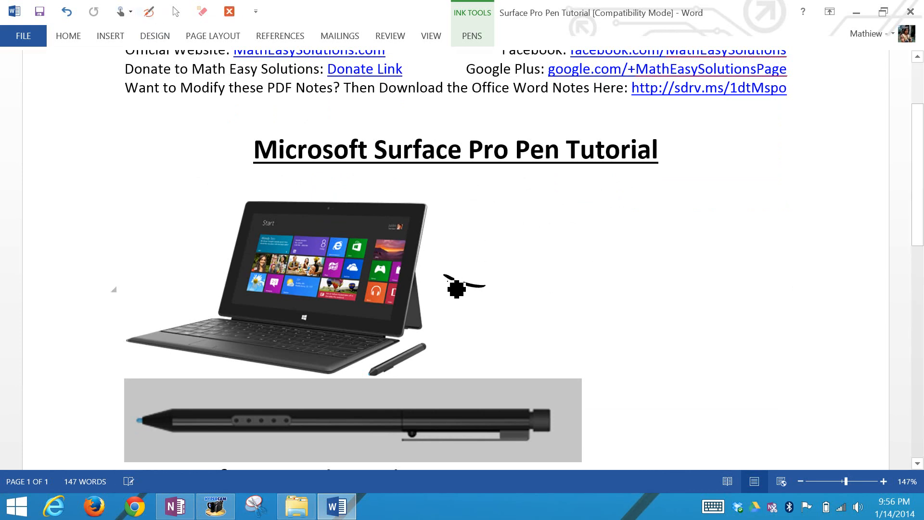
left_click_drag(463, 291, 445, 265)
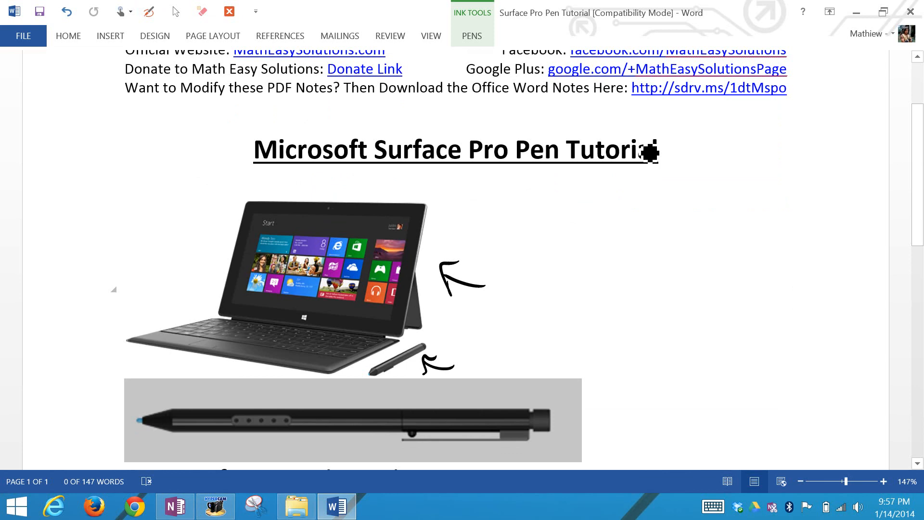
mouse_move(683, 213)
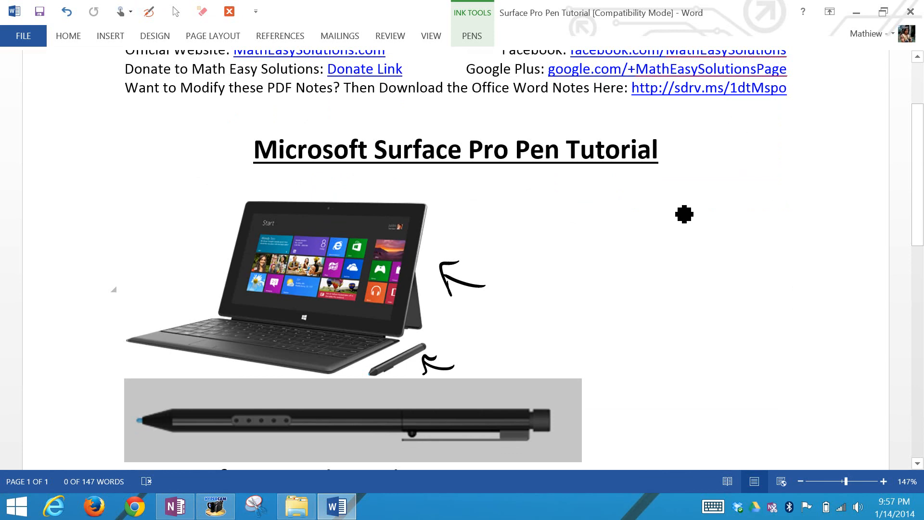
Draw a long ink line down the right of the pen and circle its buttons.
scroll("down", 3)
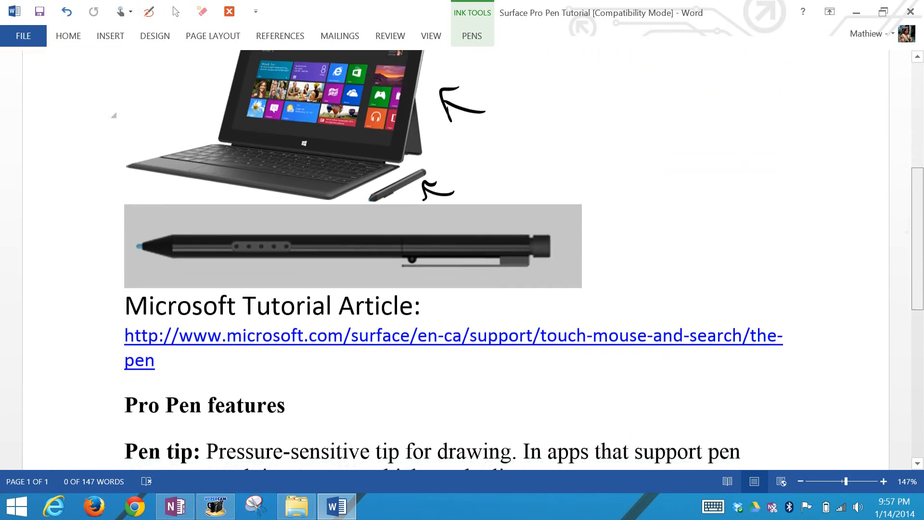
scroll("down", 3)
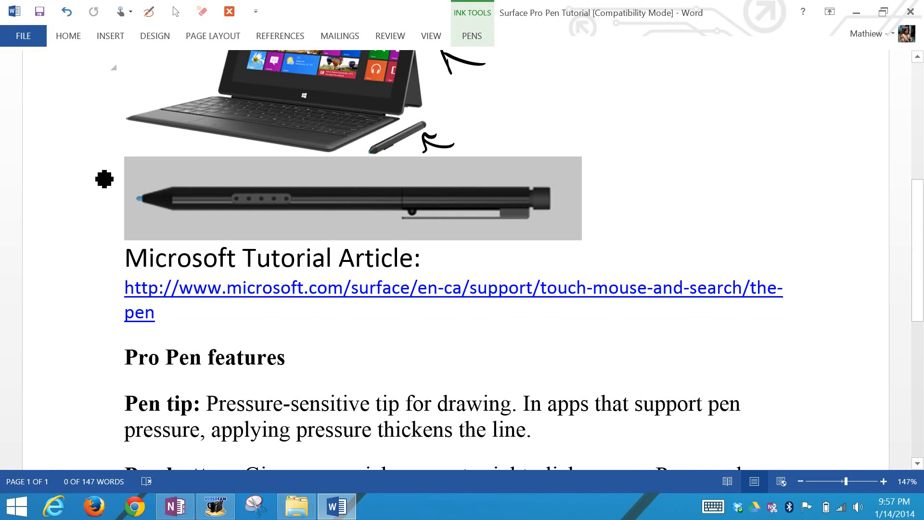
mouse_move(328, 275)
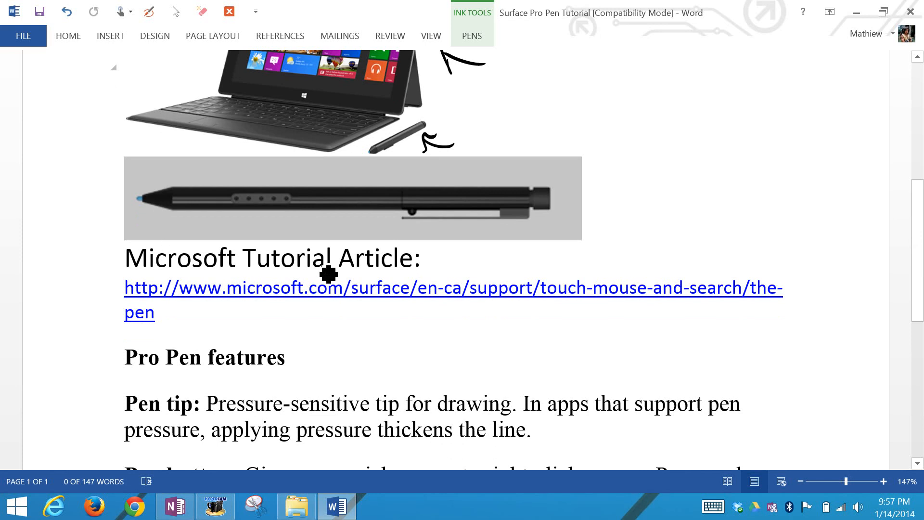
mouse_move(257, 284)
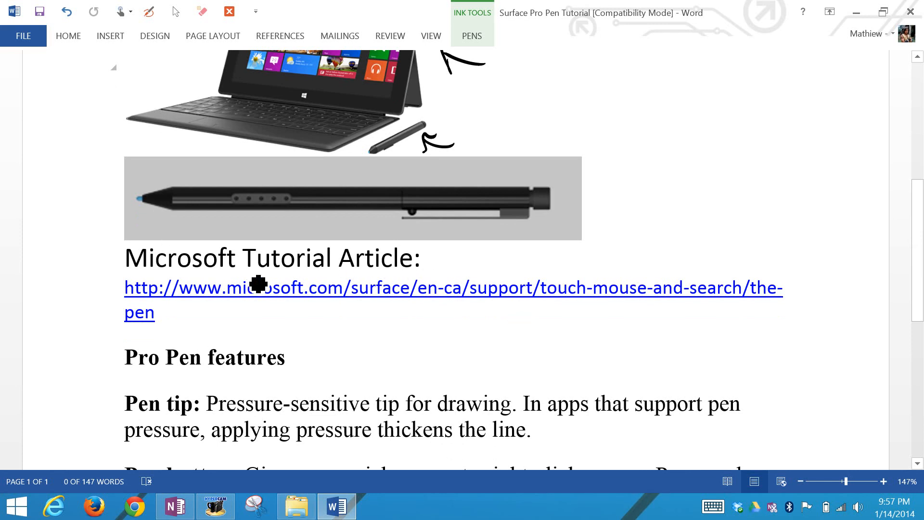
mouse_move(257, 284)
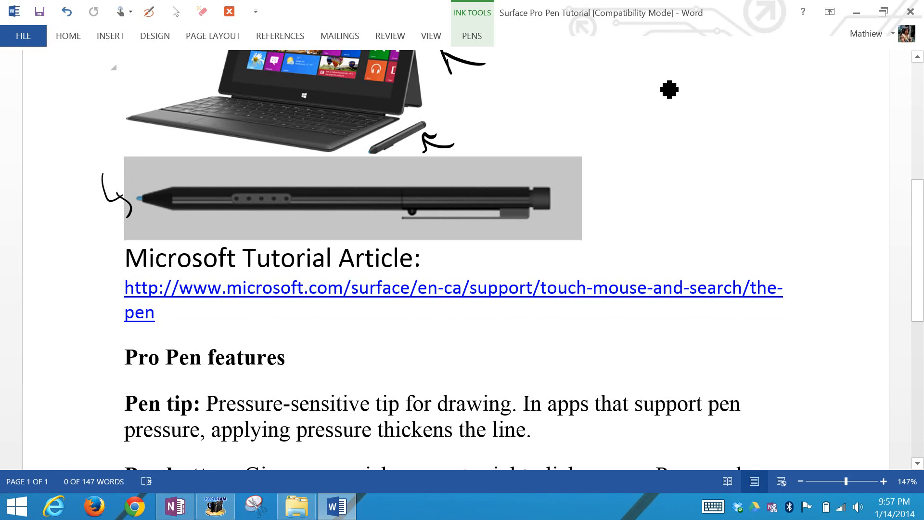
left_click_drag(669, 89, 689, 149)
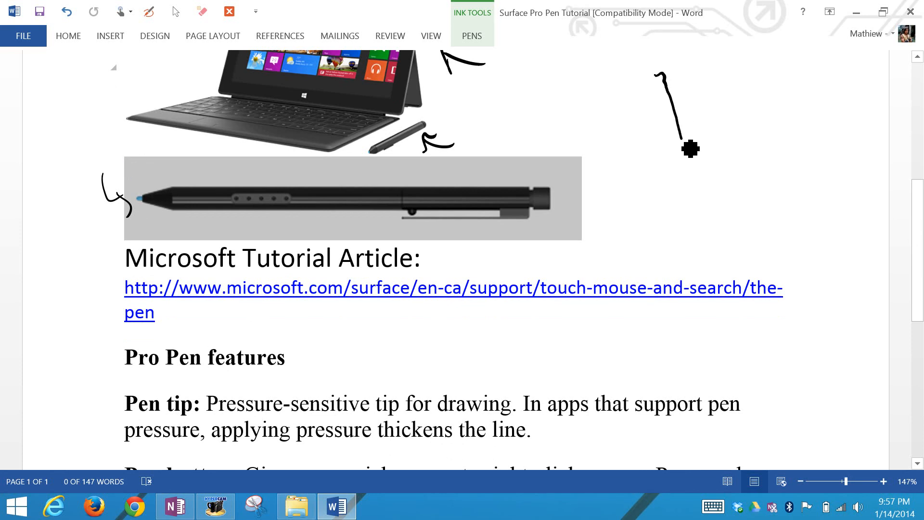
left_click_drag(689, 149, 732, 260)
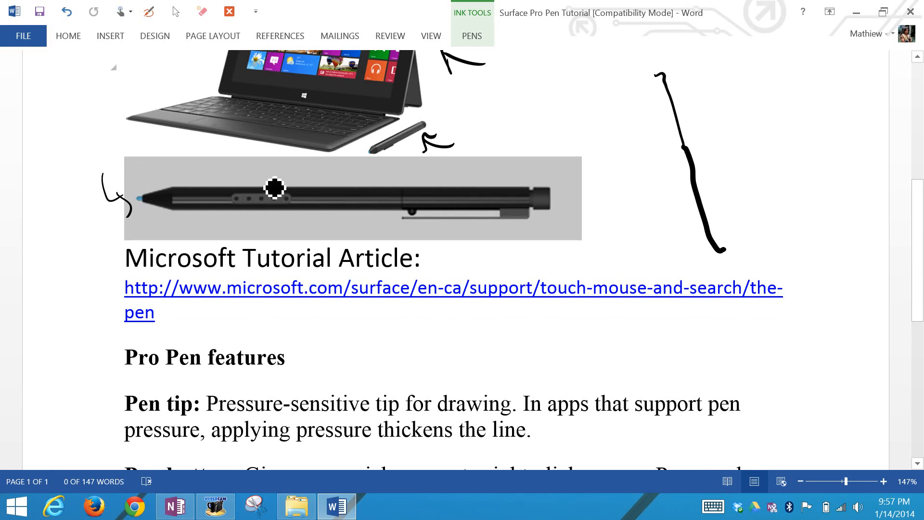
left_click_drag(277, 188, 309, 197)
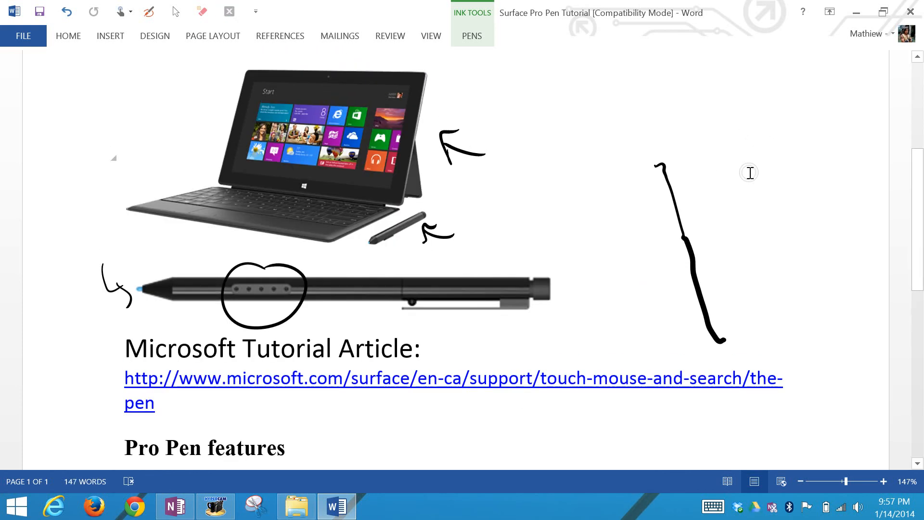
right_click(748, 172)
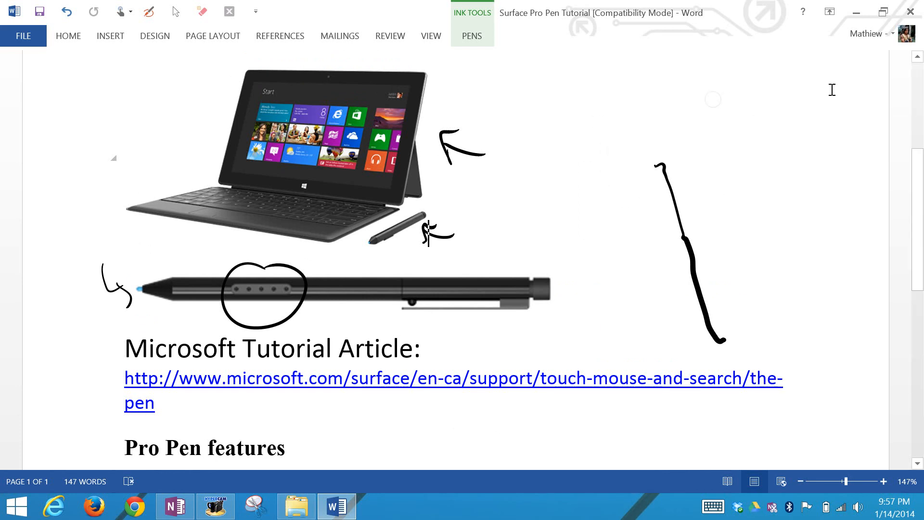
scroll("down", 3)
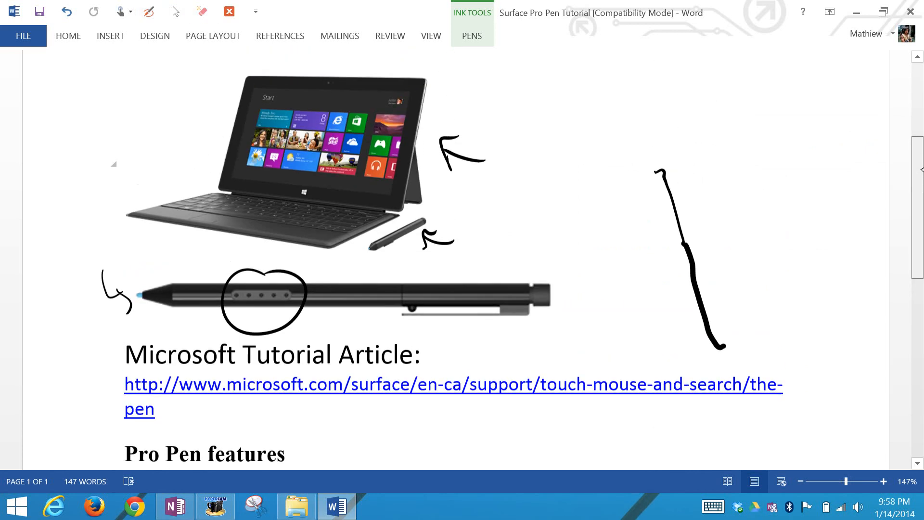
scroll("down", 3)
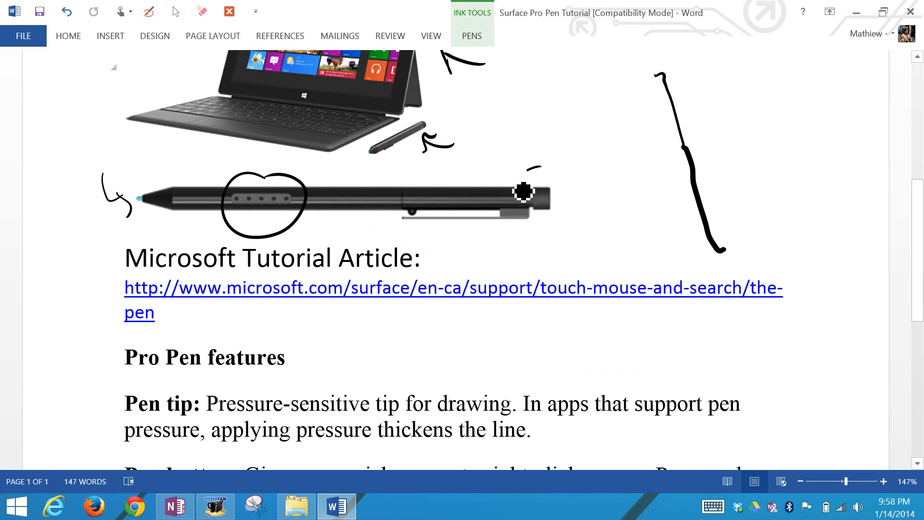
left_click_drag(525, 191, 578, 171)
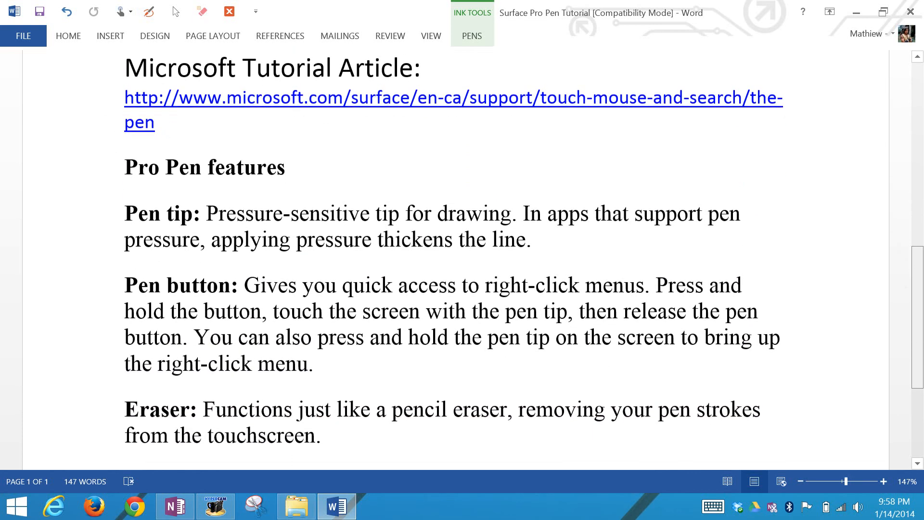
Trace an ink stroke along the tablet's kickstand, then scroll down to the Flicks description.
scroll("down", 3)
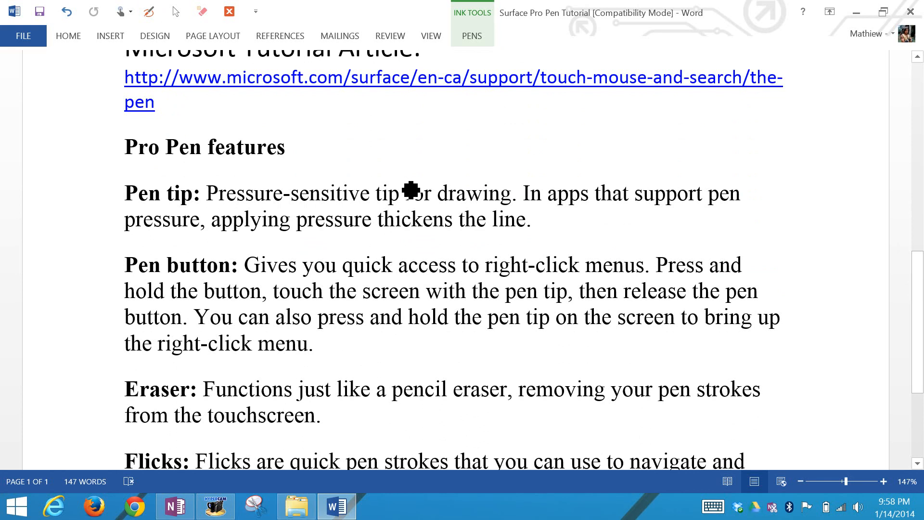
scroll("down", 3)
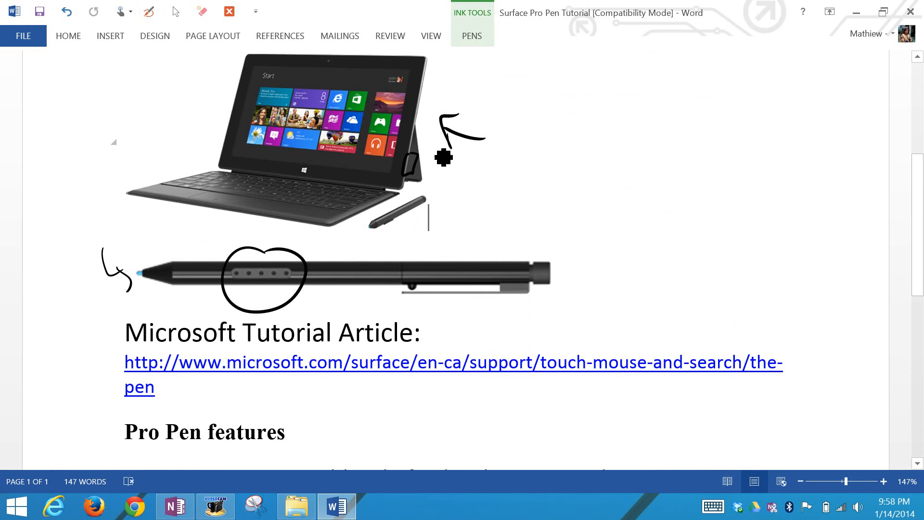
left_click_drag(441, 159, 436, 83)
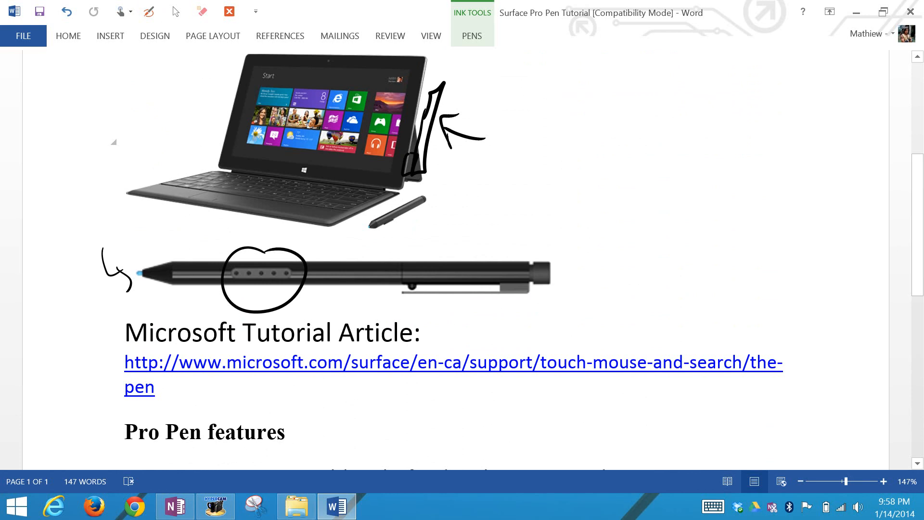
scroll("down", 3)
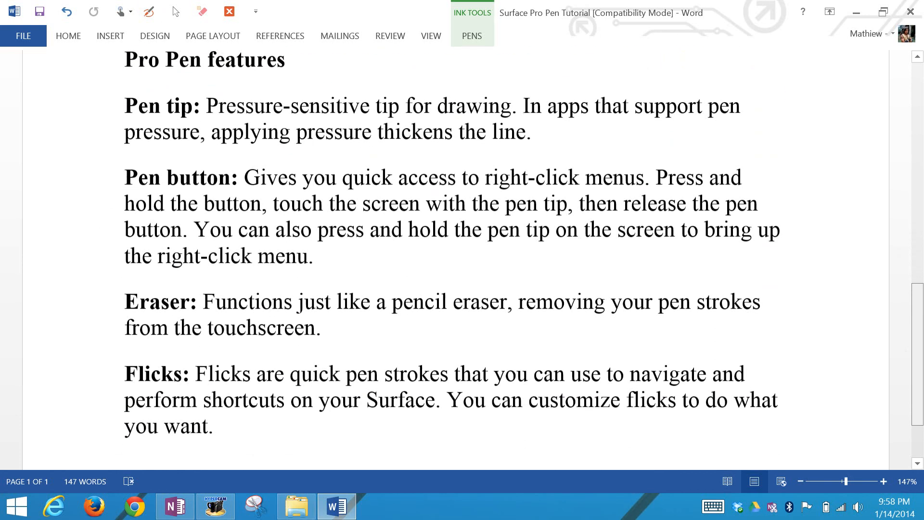
scroll("down", 3)
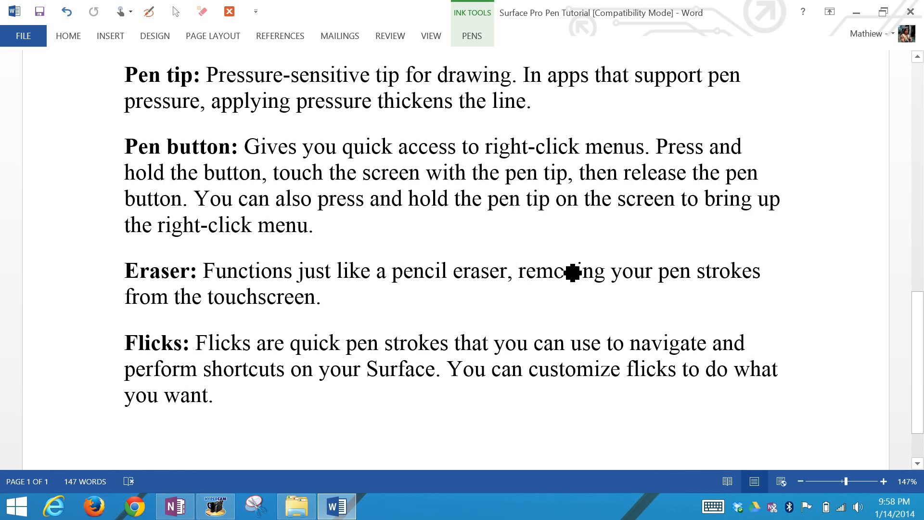
mouse_move(148, 367)
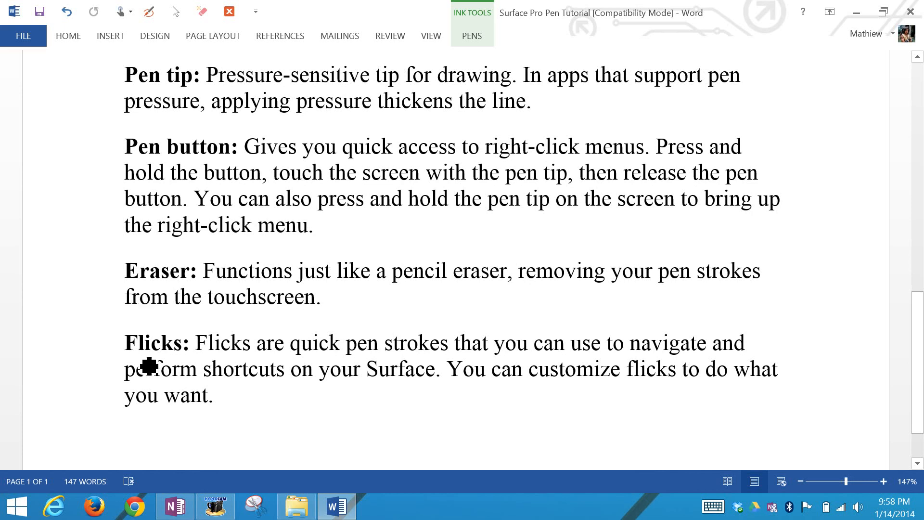
mouse_move(232, 376)
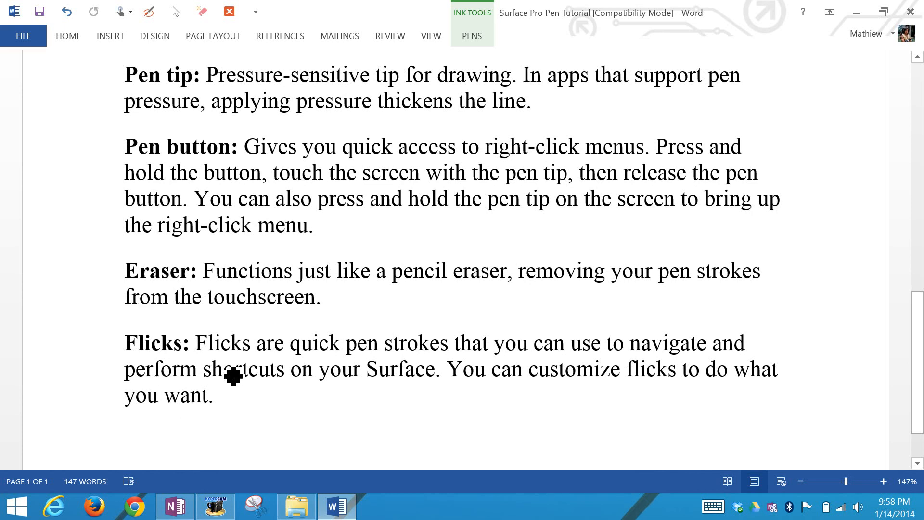
mouse_move(223, 344)
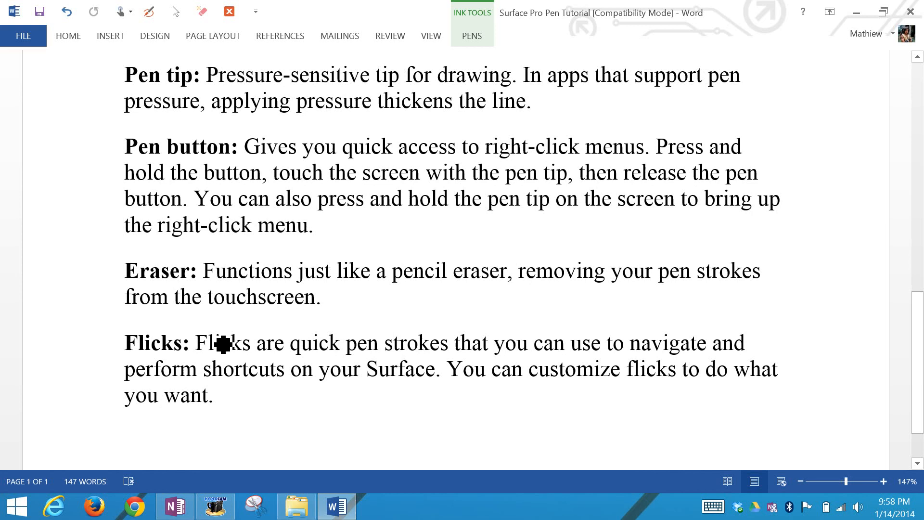
mouse_move(635, 280)
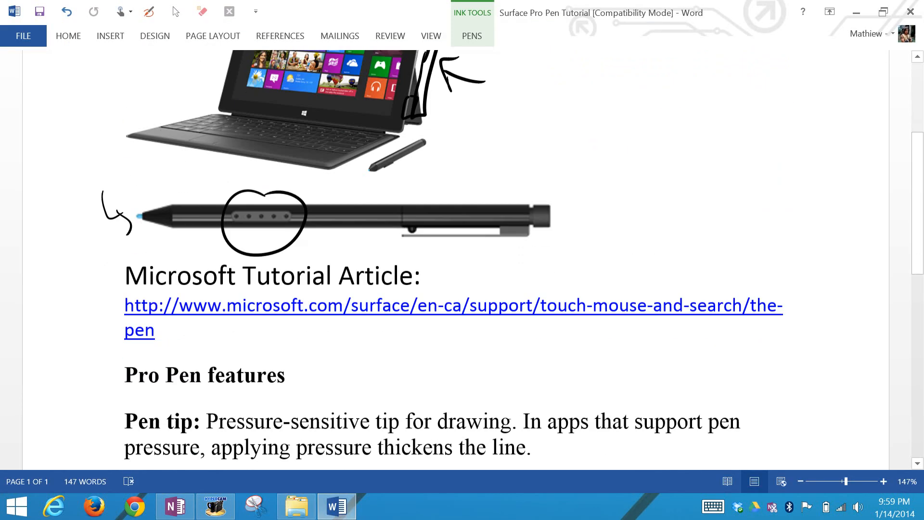
scroll("down", 3)
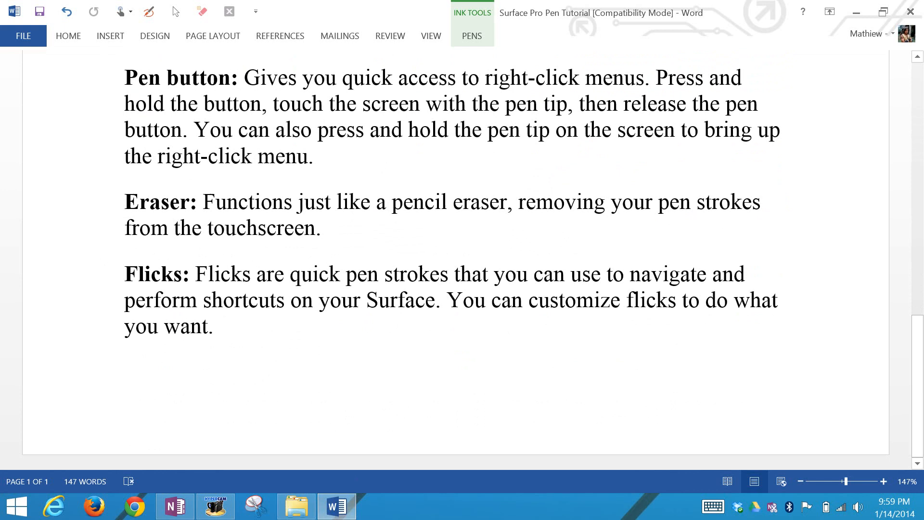
left_click(174, 506)
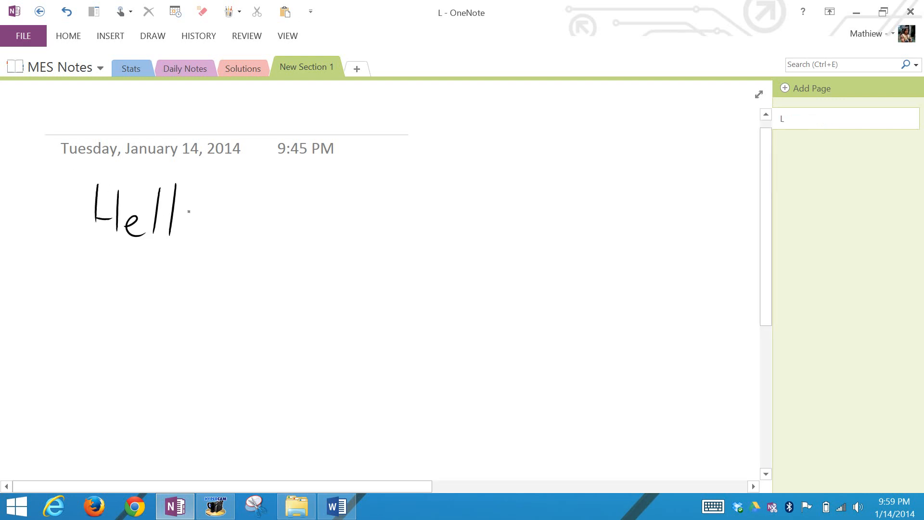
Finish handwriting Hello, rewrite its first letters, and select the page title area.
left_click_drag(188, 203, 189, 227)
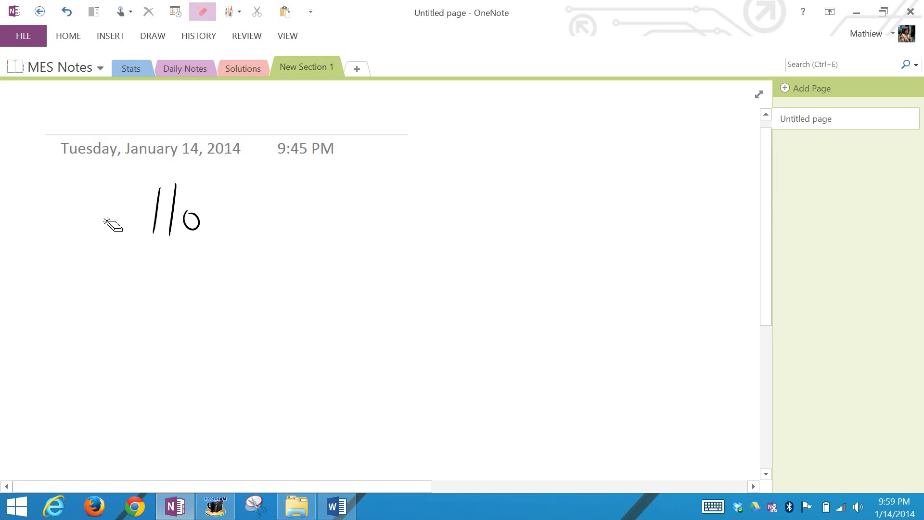
left_click_drag(94, 183, 118, 236)
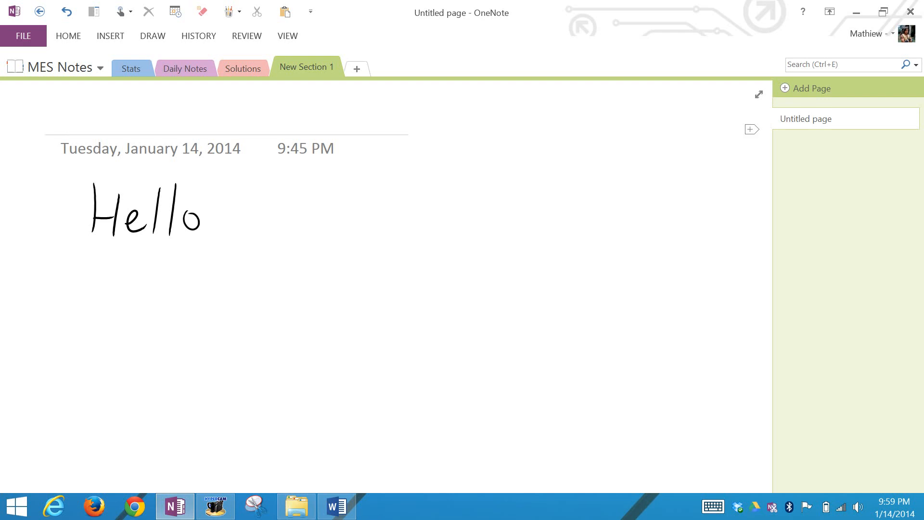
left_click(485, 284)
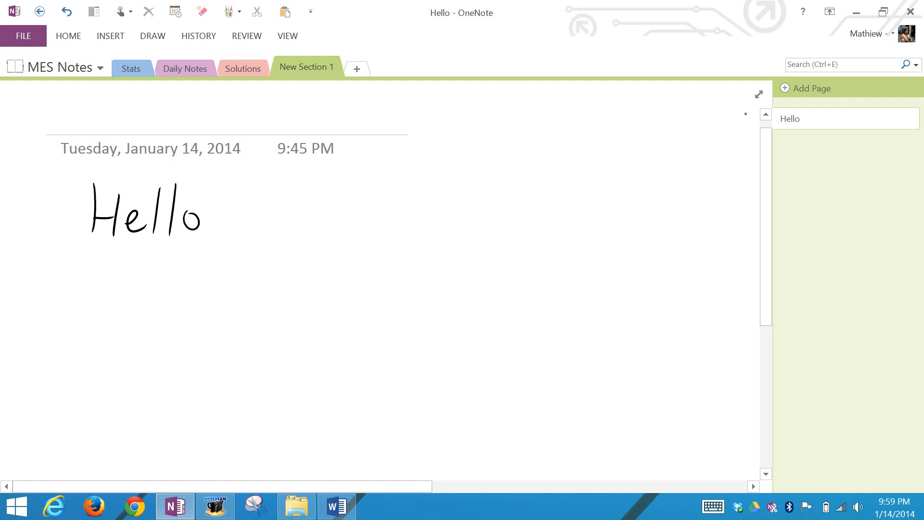
left_click(481, 344)
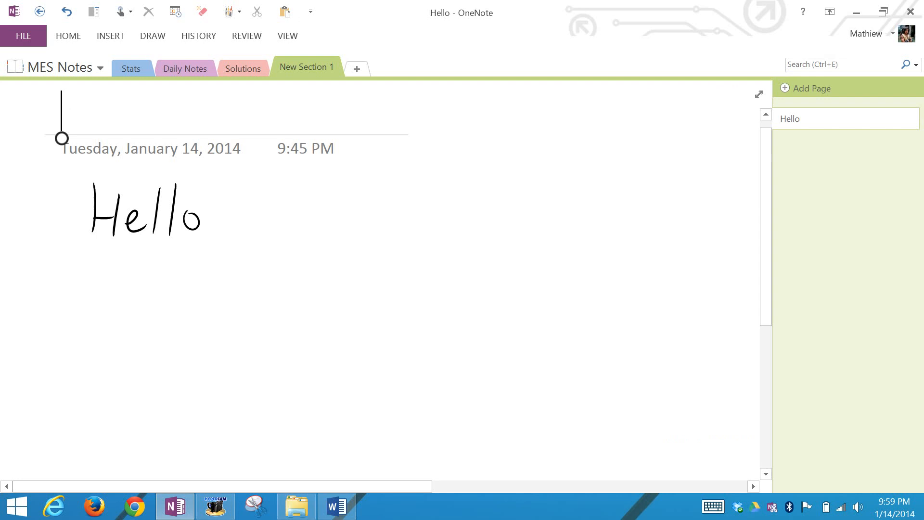
Handwrite 'tITLE' in the Tablet PC Input Panel, insert it, and close the panel.
left_click(712, 505)
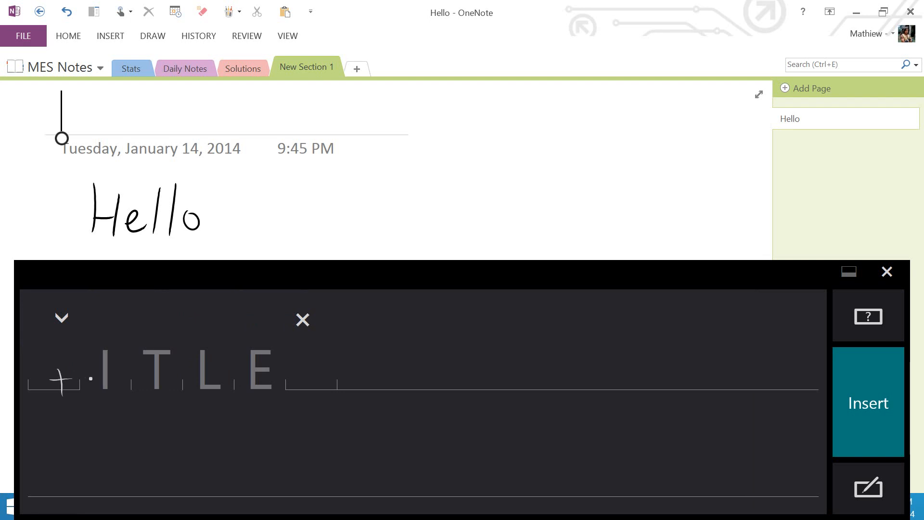
type("t")
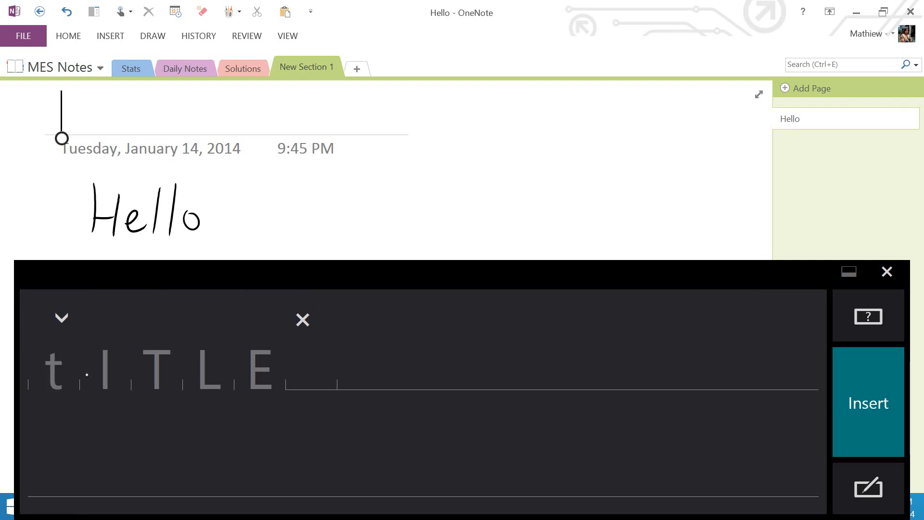
left_click(867, 402)
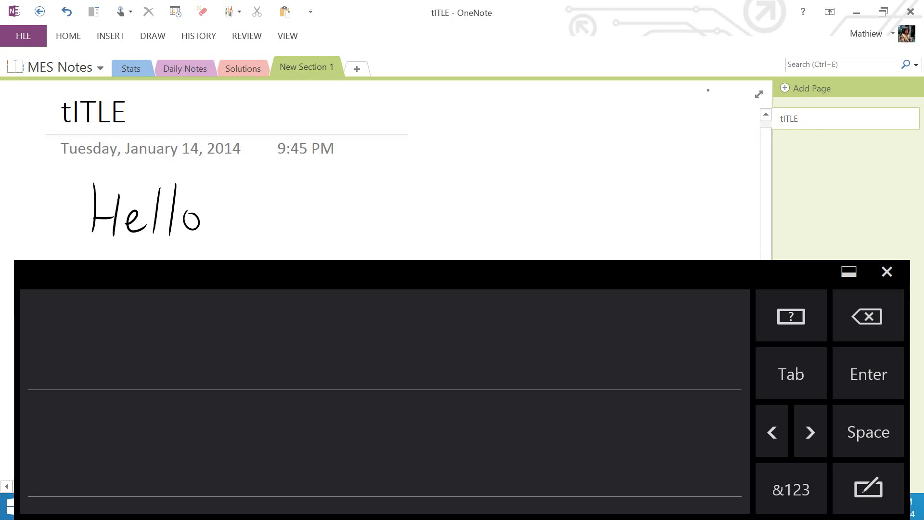
left_click(885, 272)
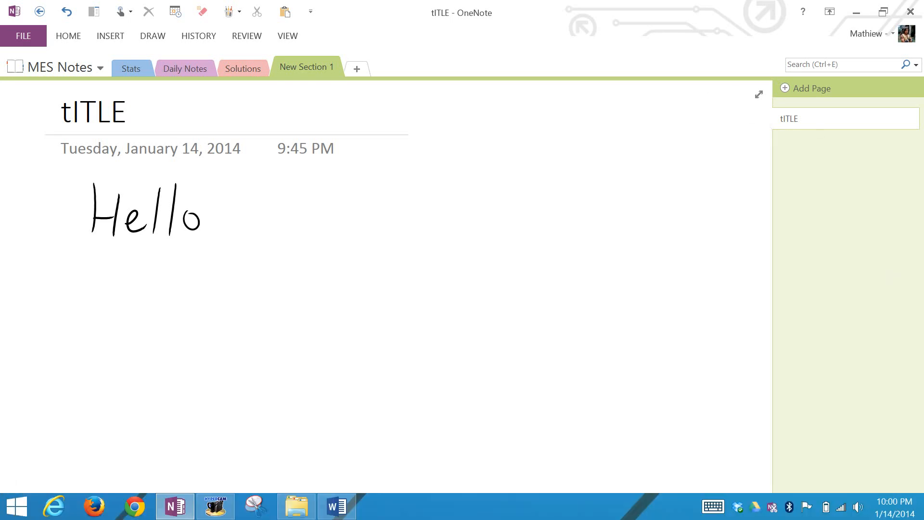
Draw an ink speech bubble around the handwritten Hello and switch back to Word.
left_click_drag(77, 247, 268, 246)
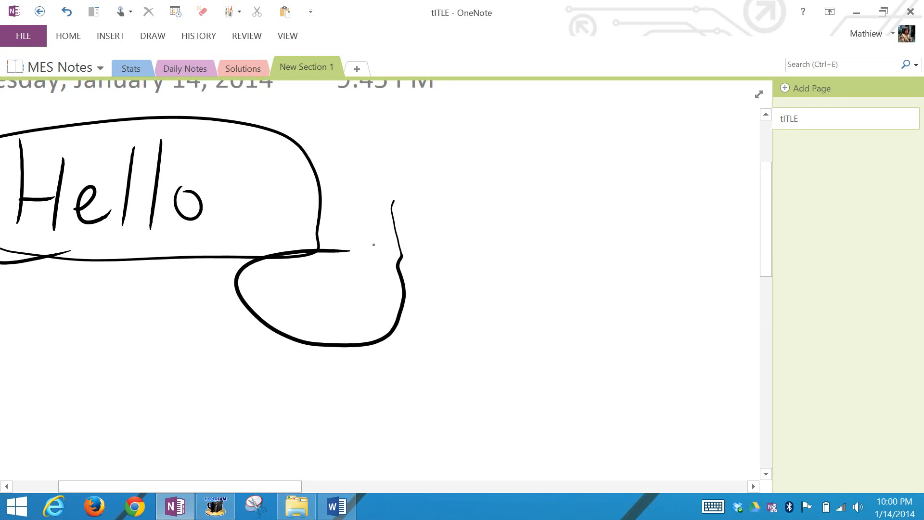
left_click(336, 505)
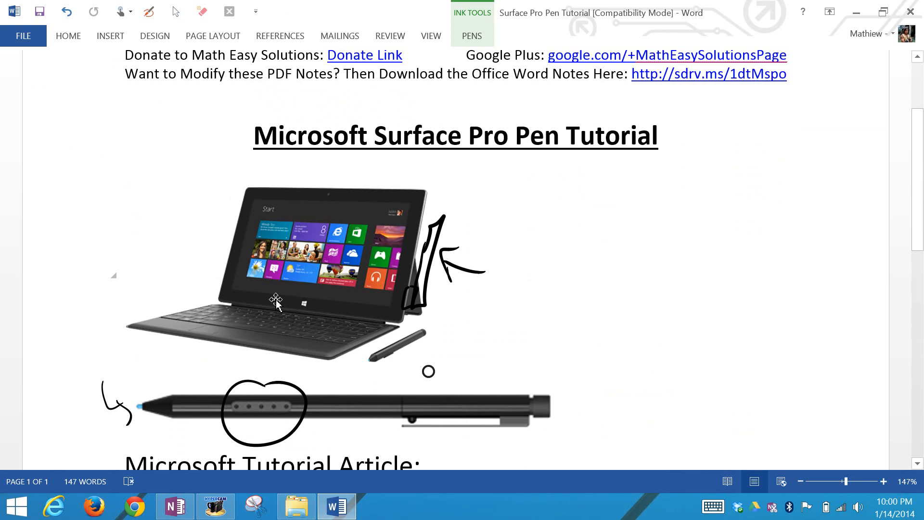
left_click_drag(428, 330, 428, 368)
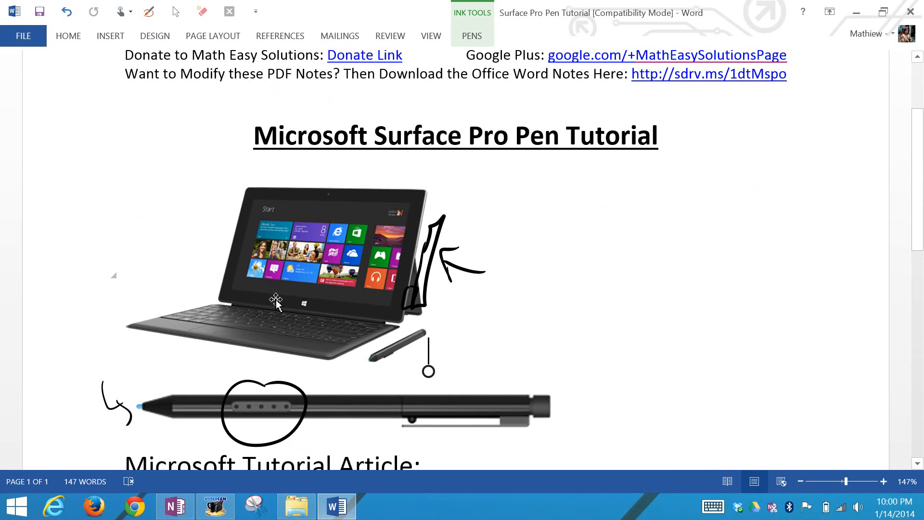
left_click(174, 506)
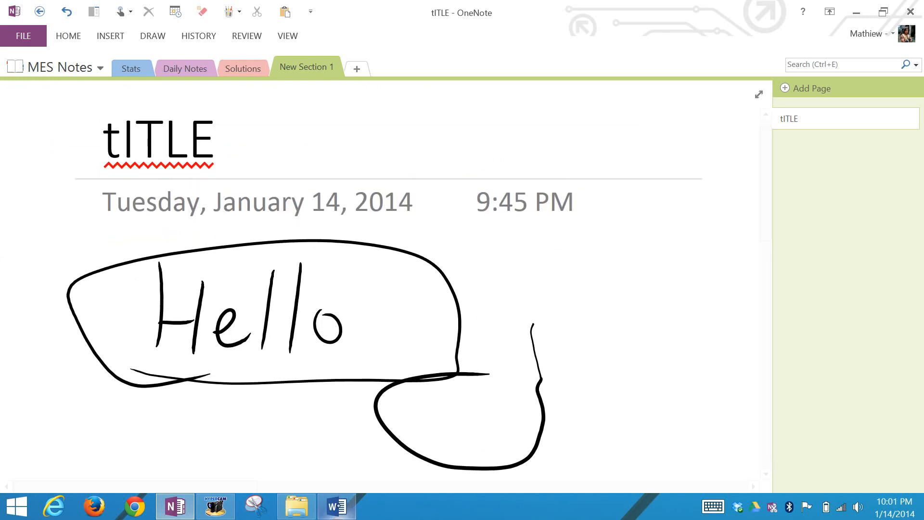
left_click(336, 506)
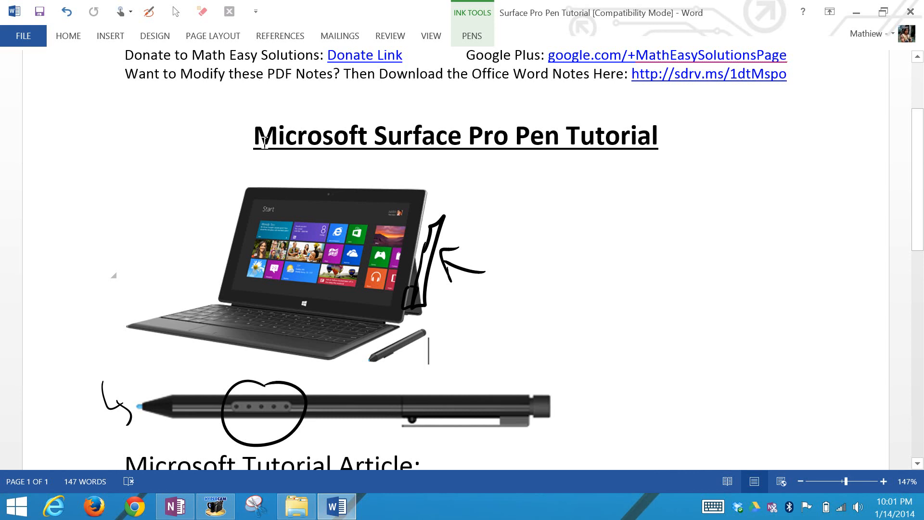
scroll("down", 3)
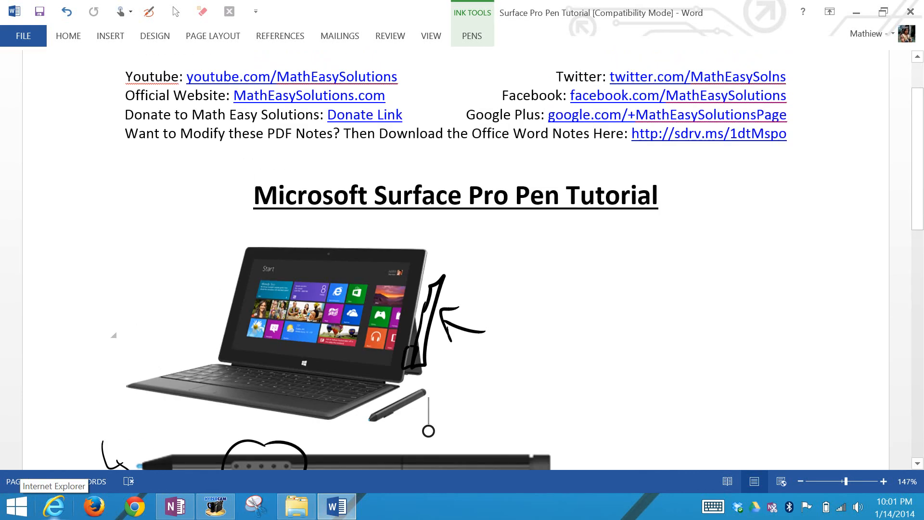
scroll("down", 3)
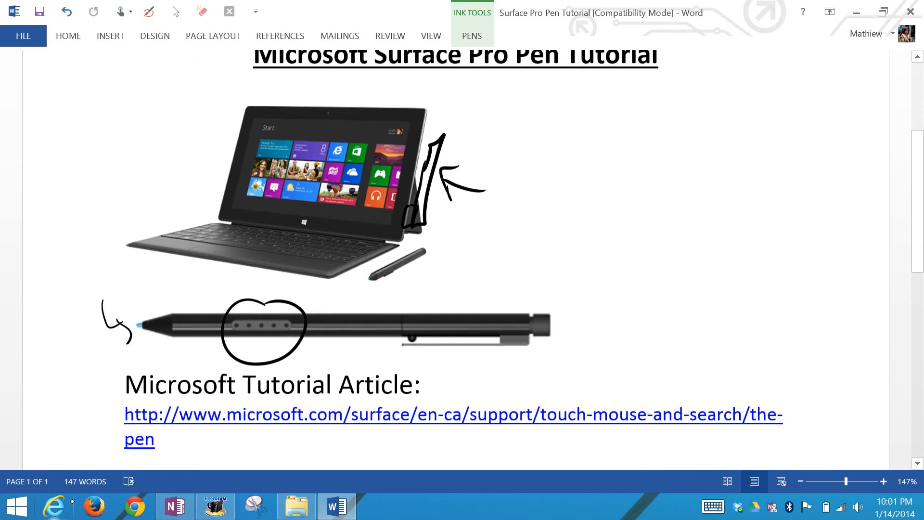
scroll("down", 3)
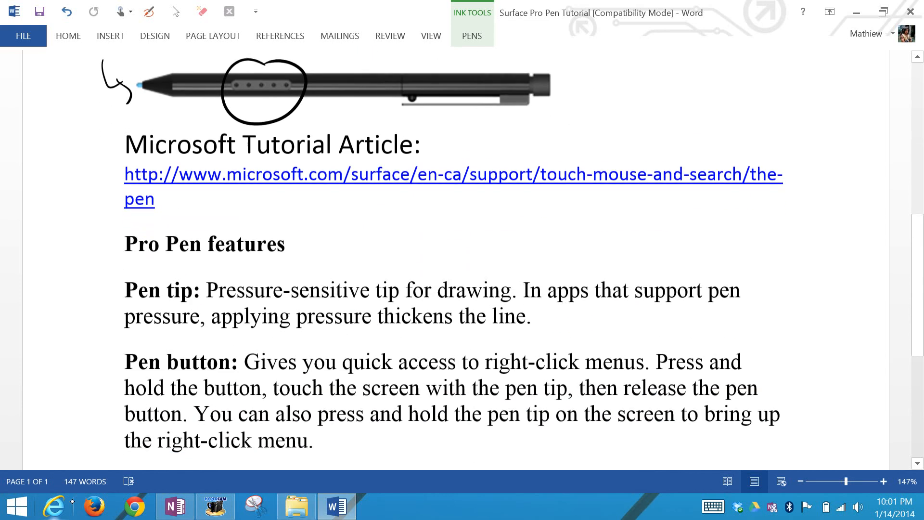
scroll("down", 3)
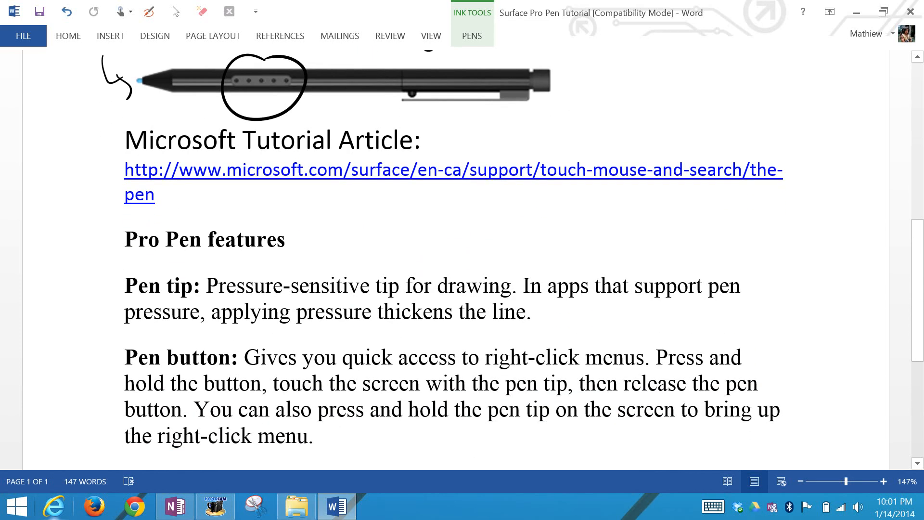